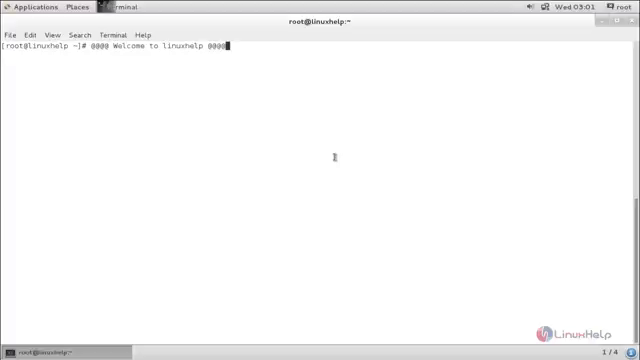
pyautogui.moveTo(290, 175)
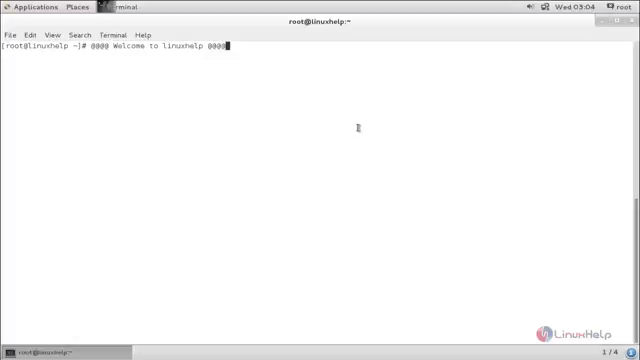
pyautogui.moveTo(392, 118)
pyautogui.write('c')
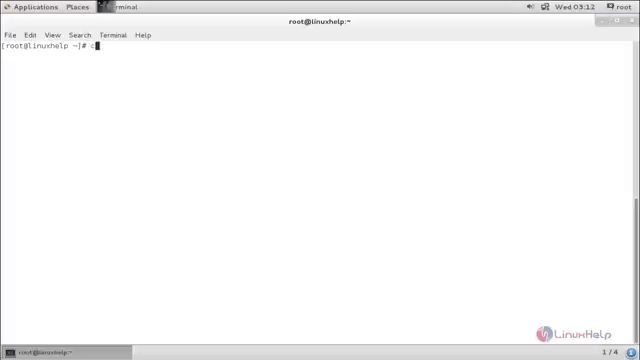
# Change into /bin and run 'ln -s bash rbash' to link rbash to bash.
pyautogui.write('d /')
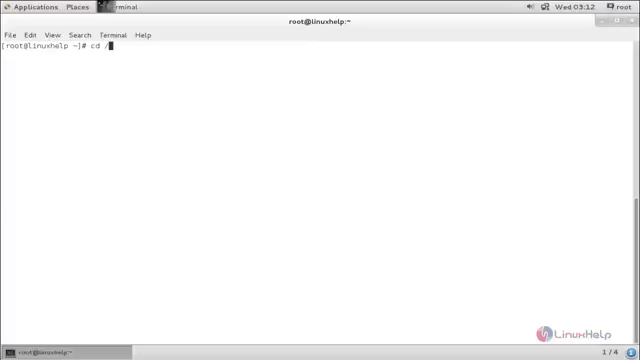
pyautogui.press('Return')
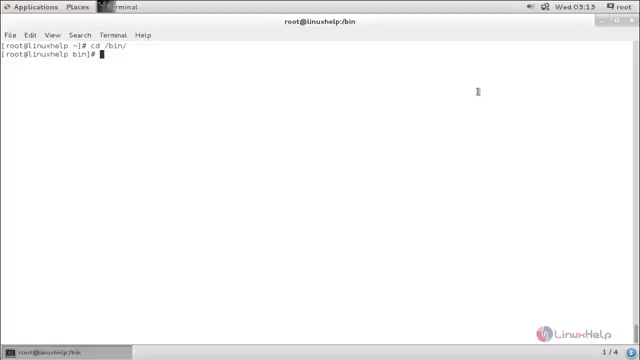
pyautogui.moveTo(506, 136)
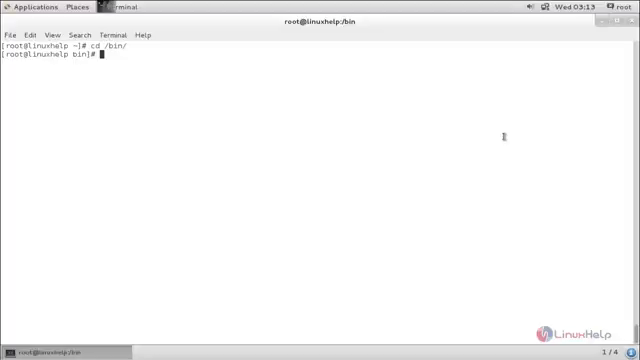
pyautogui.write('ln -s')
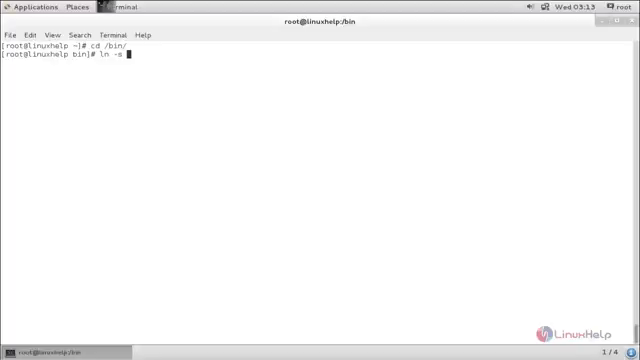
pyautogui.write('bash')
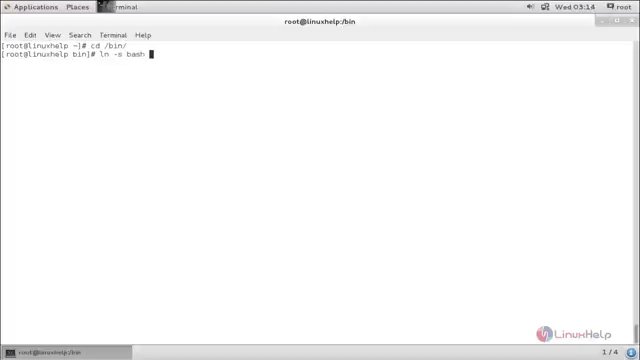
pyautogui.write('rbash')
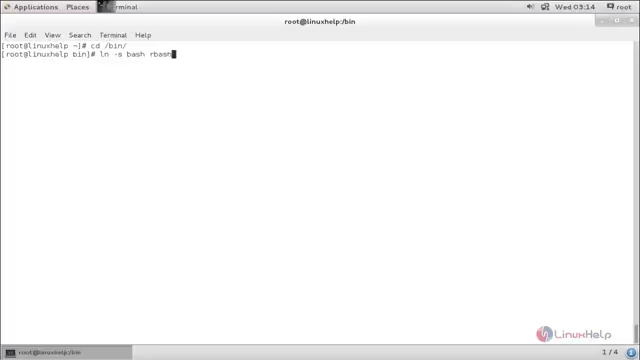
pyautogui.press('Return')
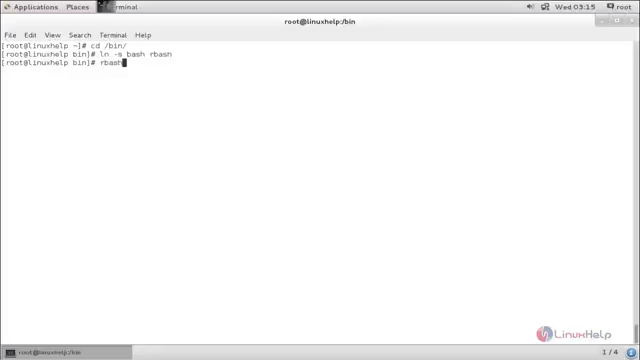
# Launch rbash, see cd rejected with 'rbash: cd: restricted', then clear the screen.
pyautogui.press('Return')
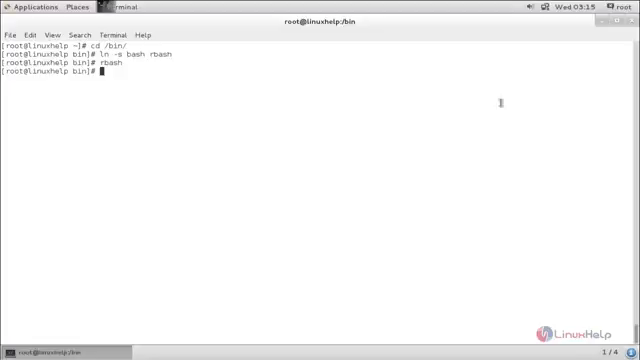
pyautogui.moveTo(422, 71)
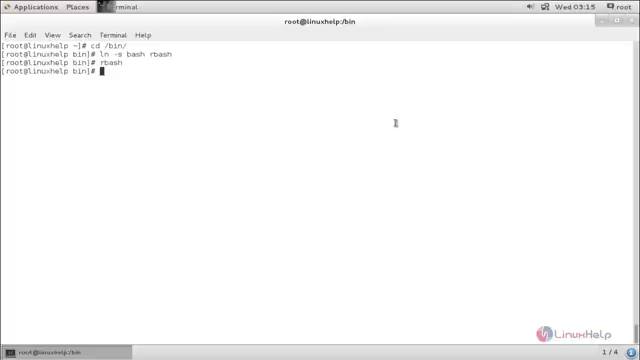
pyautogui.write('cd')
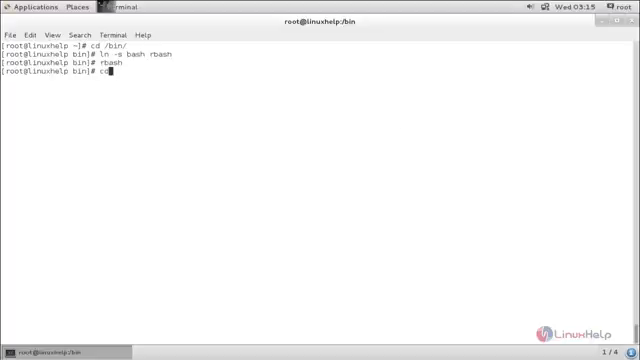
pyautogui.press('Return')
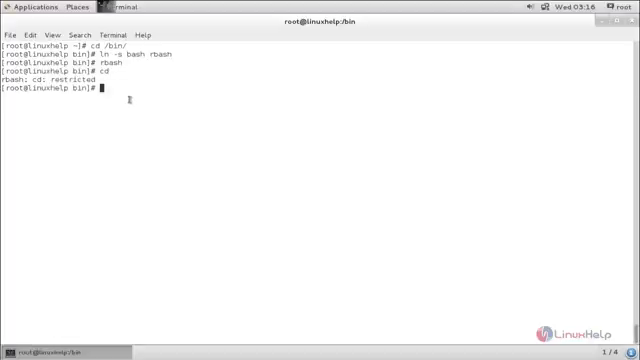
pyautogui.write('p')
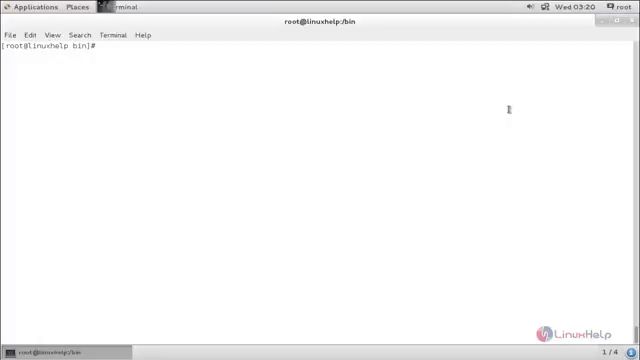
# Run 'cat > file.txt' in rbash to test output redirection.
pyautogui.write('cat >')
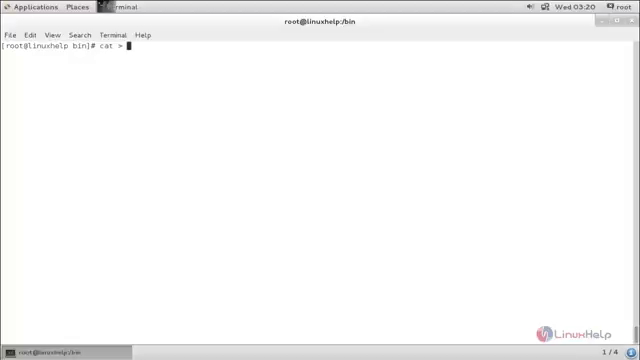
pyautogui.write('file')
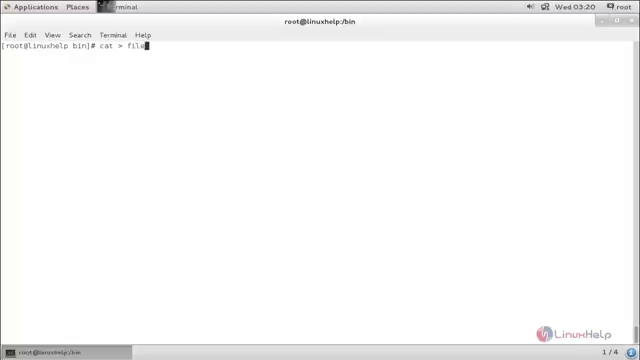
pyautogui.write('.txt')
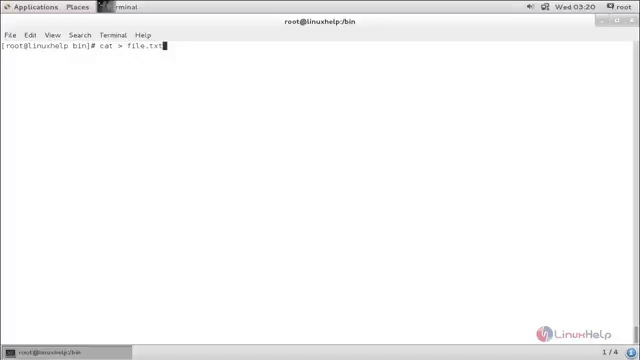
pyautogui.press('Return')
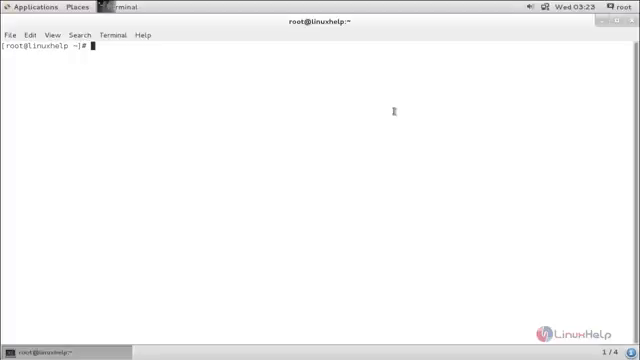
pyautogui.moveTo(394, 157)
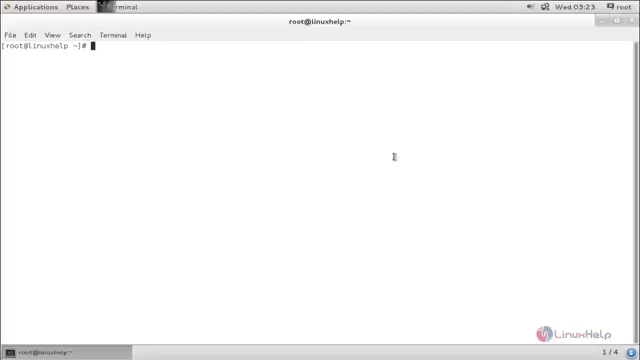
pyautogui.moveTo(356, 145)
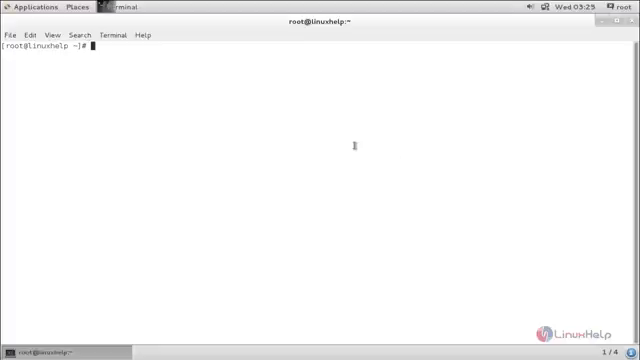
pyautogui.moveTo(475, 115)
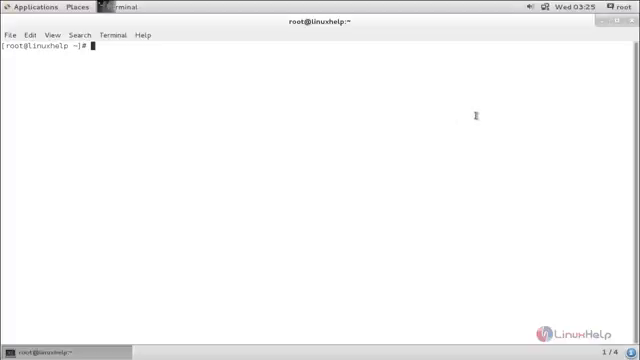
pyautogui.moveTo(421, 132)
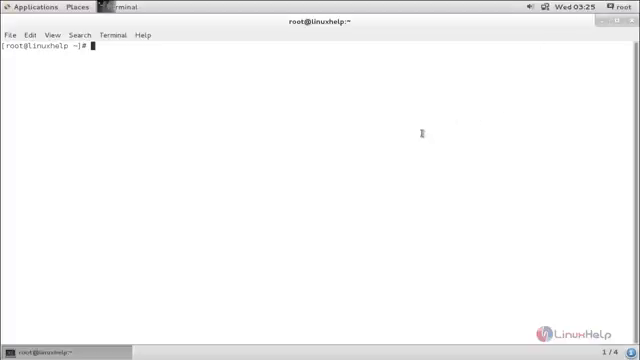